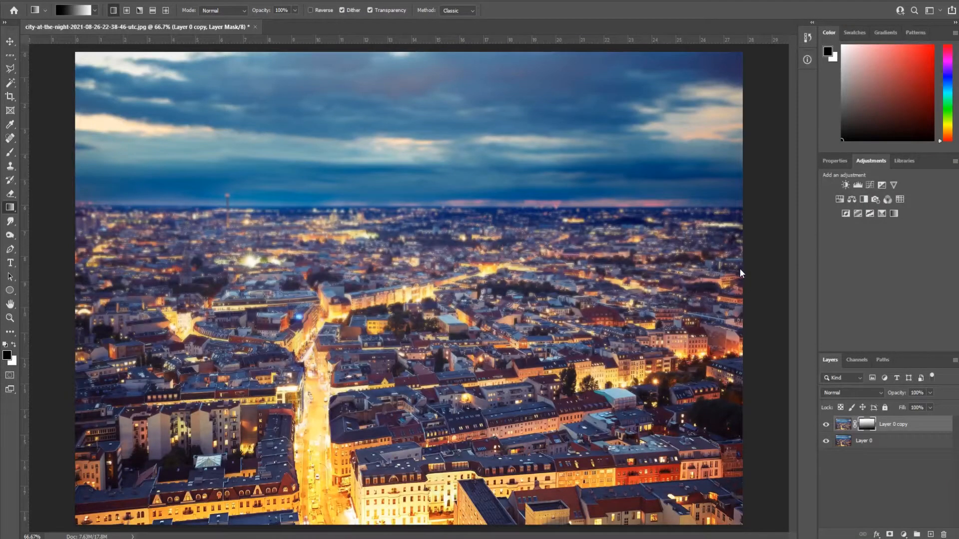
{"action": "mouse_move", "coordinate": [515, 312]}
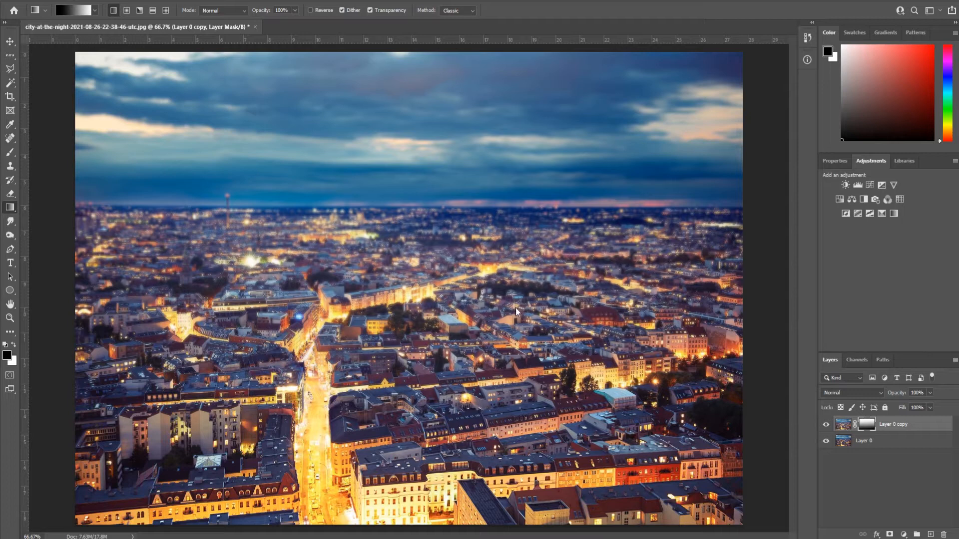
{"action": "mouse_move", "coordinate": [738, 404]}
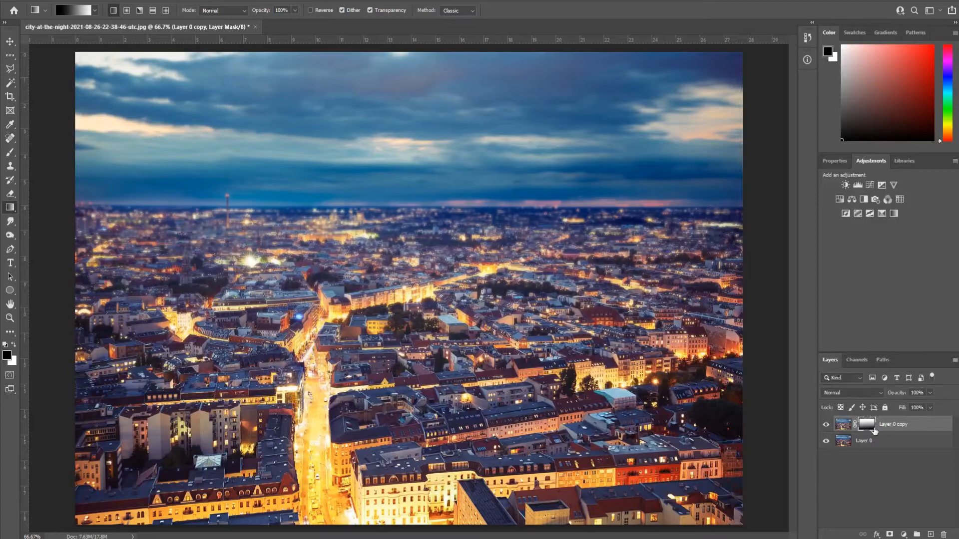
Delete the blurred 'Layer 0 copy' layer, leaving only the original sharp city photo.
{"action": "left_click", "coordinate": [843, 424]}
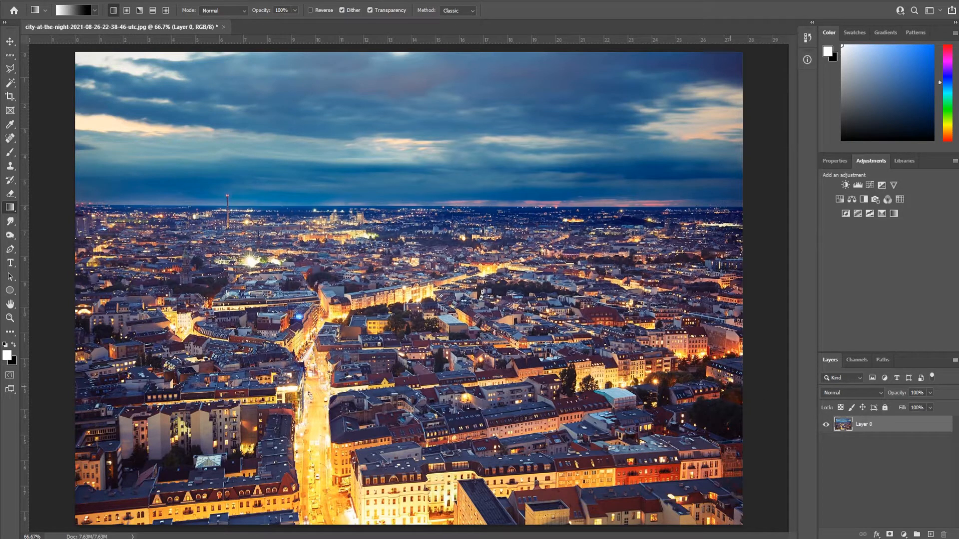
{"action": "mouse_move", "coordinate": [877, 426]}
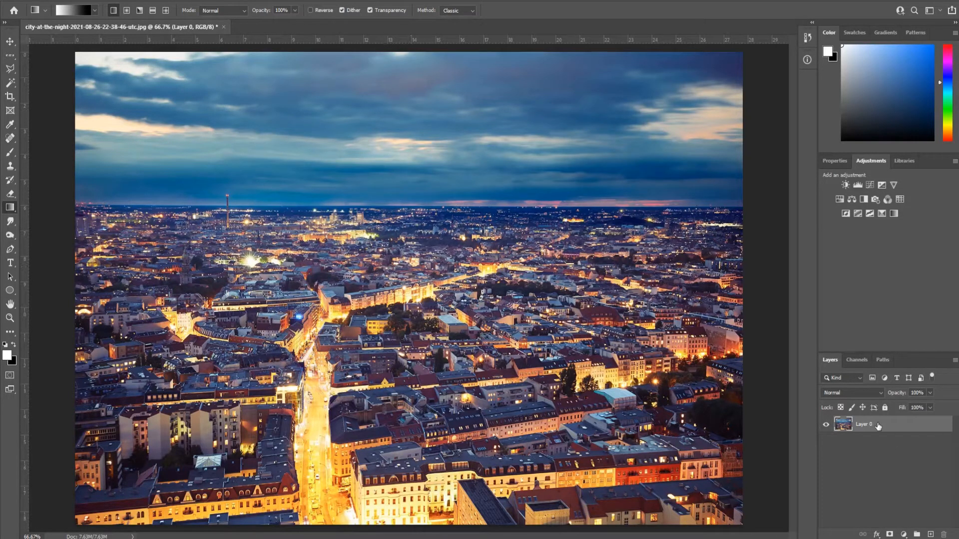
{"action": "mouse_move", "coordinate": [875, 428]}
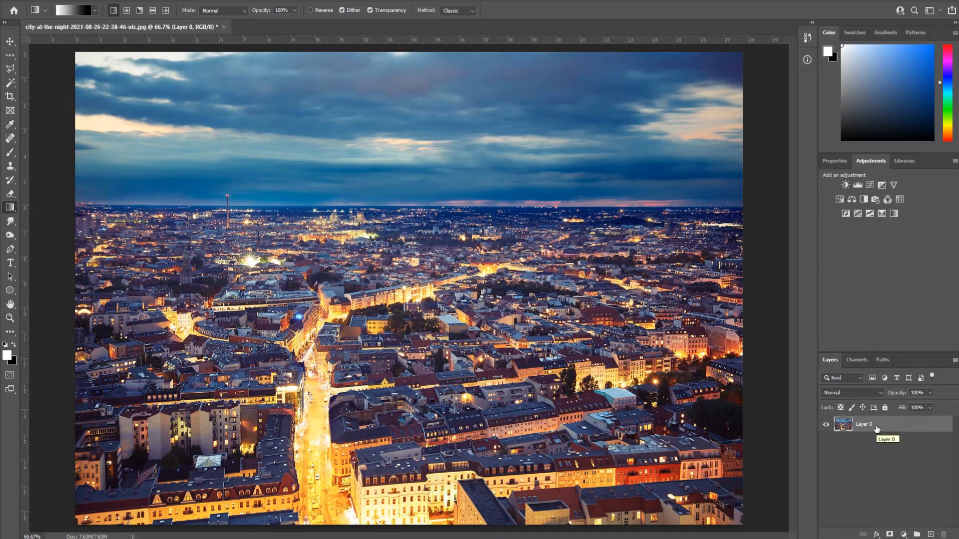
{"action": "mouse_move", "coordinate": [850, 430]}
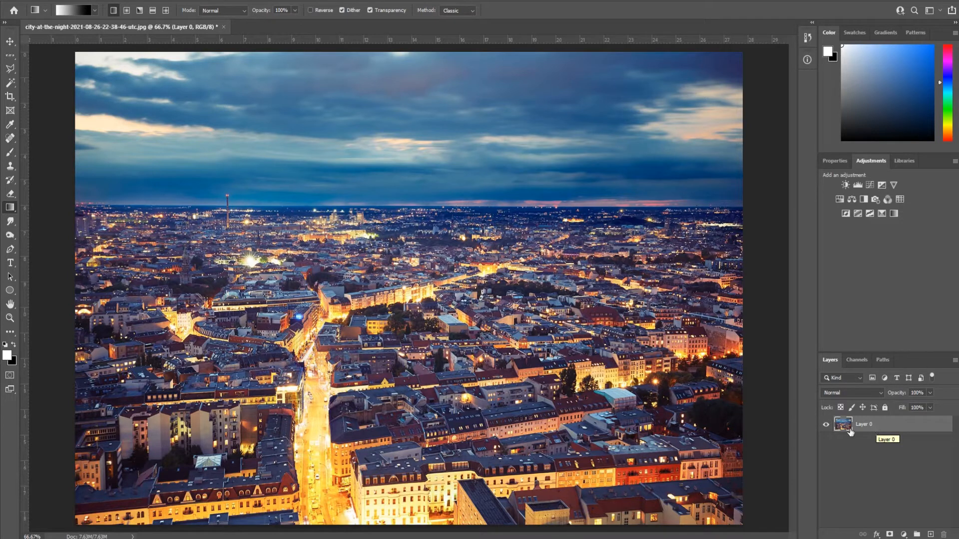
{"action": "mouse_move", "coordinate": [835, 476]}
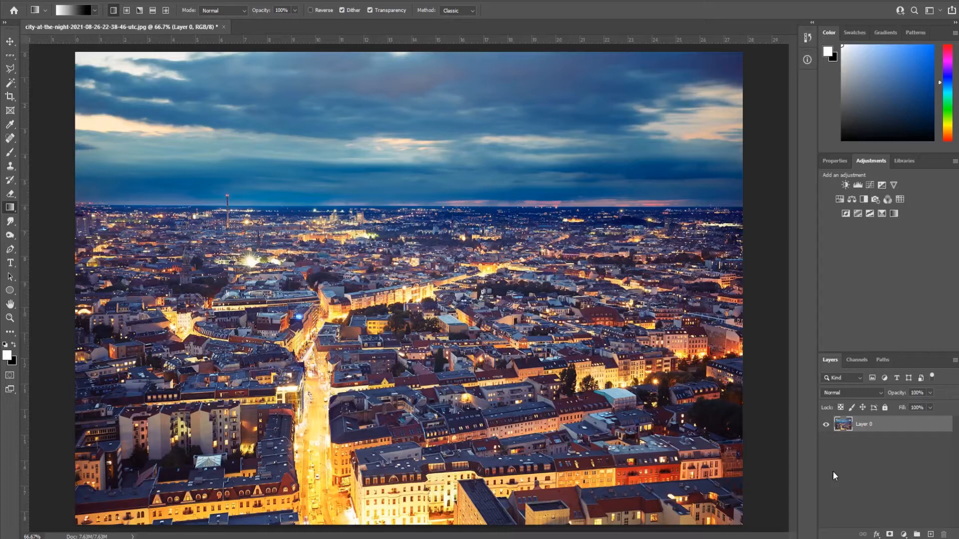
{"action": "mouse_move", "coordinate": [871, 434]}
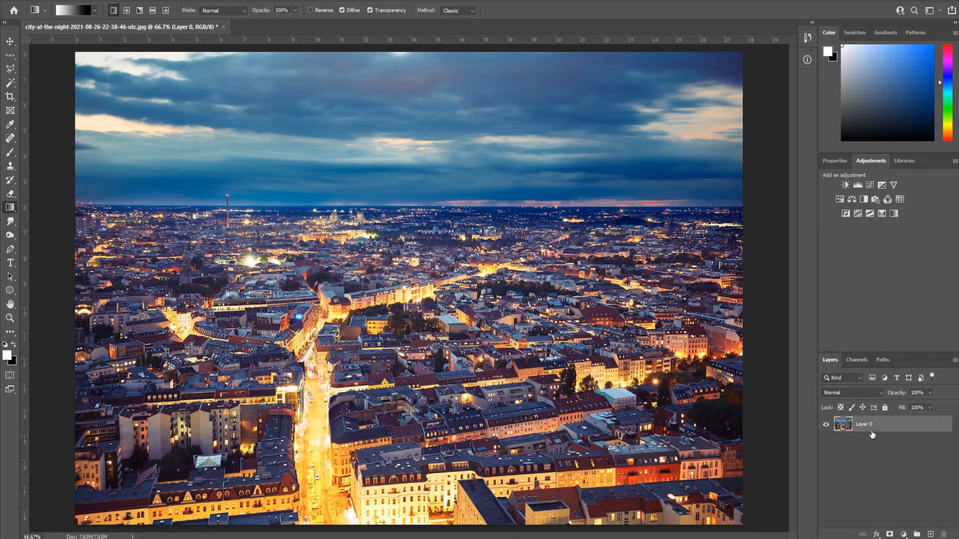
{"action": "mouse_move", "coordinate": [877, 428]}
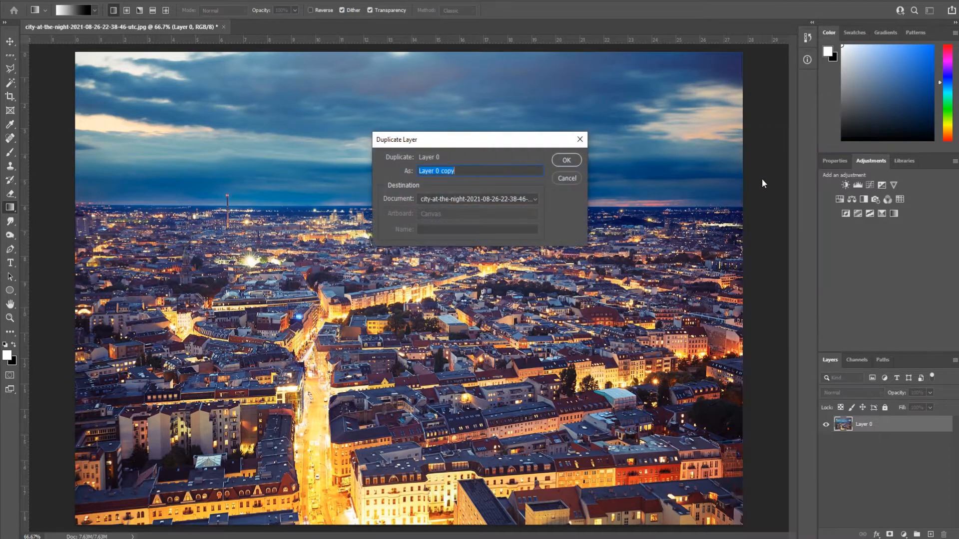
Duplicate the city photo layer as 'Layer 0 copy' and add a layer mask to it.
{"action": "left_click", "coordinate": [564, 160]}
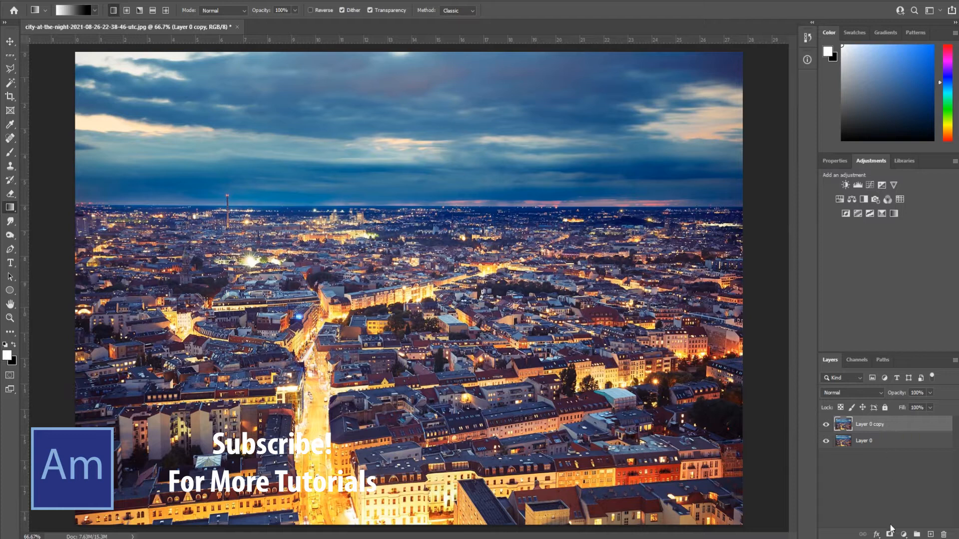
{"action": "left_click", "coordinate": [890, 533]}
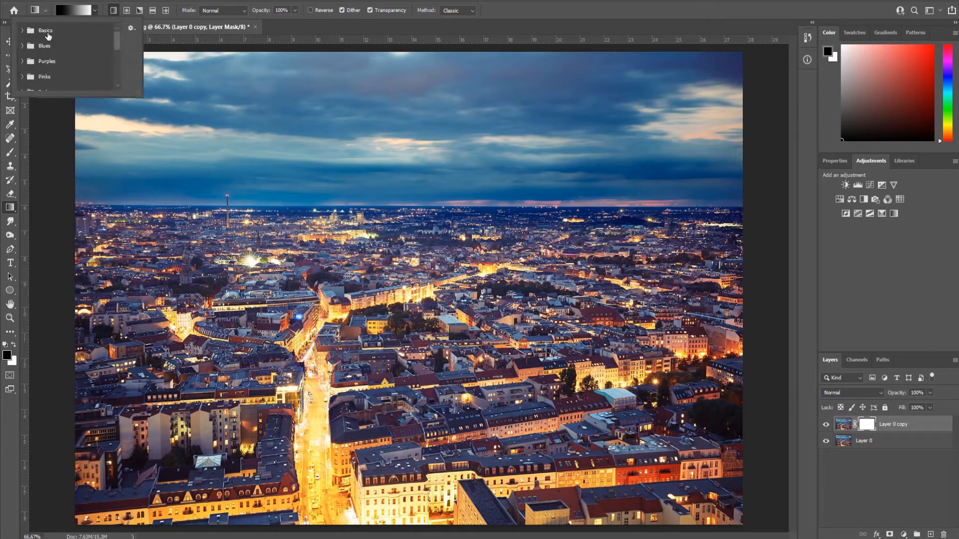
Choose a Basics black-and-white gradient preset for painting the copy layer's mask.
{"action": "scroll", "scroll_direction": "down", "scroll_amount": 3}
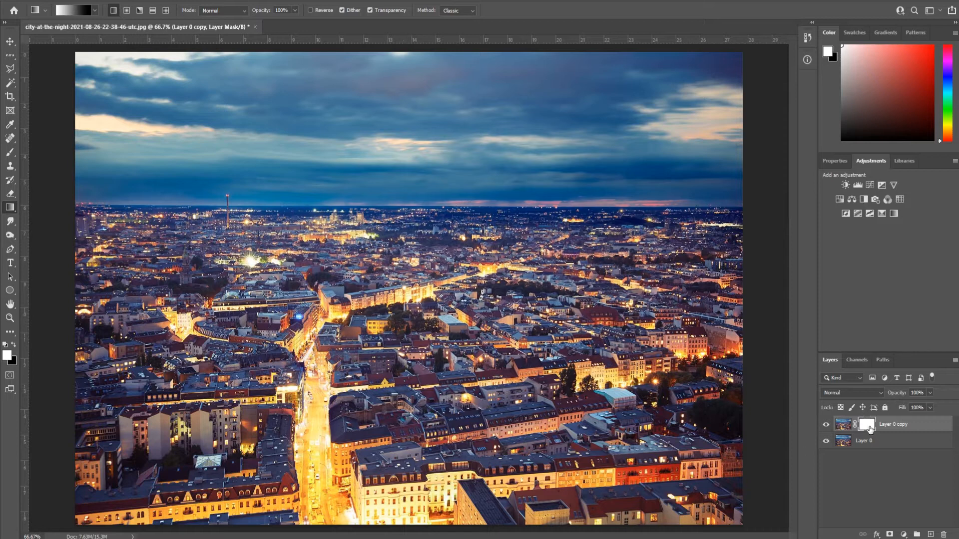
Apply a Lens Blur (Hexagon shape, radius 9) to the Layer 0 copy pixels.
{"action": "left_click", "coordinate": [843, 424]}
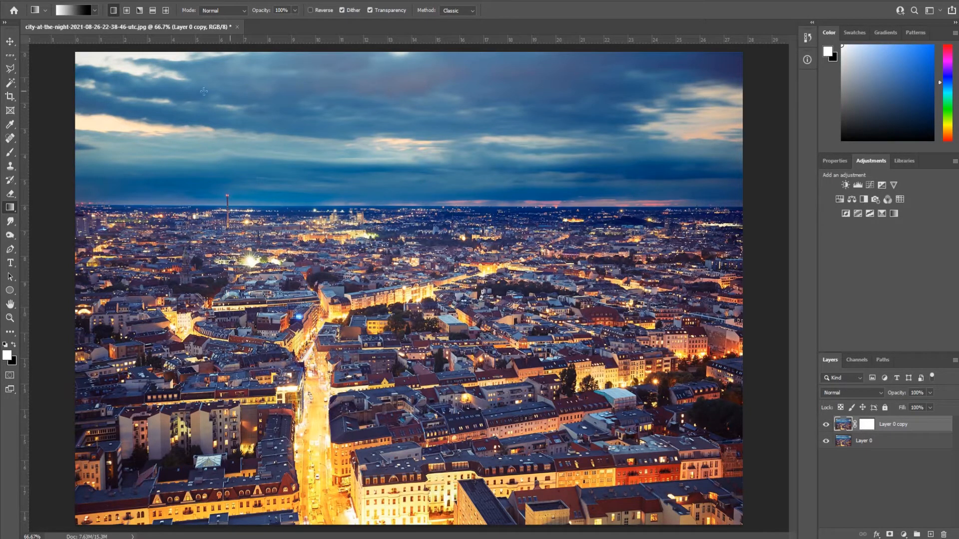
{"action": "left_click", "coordinate": [144, 141]}
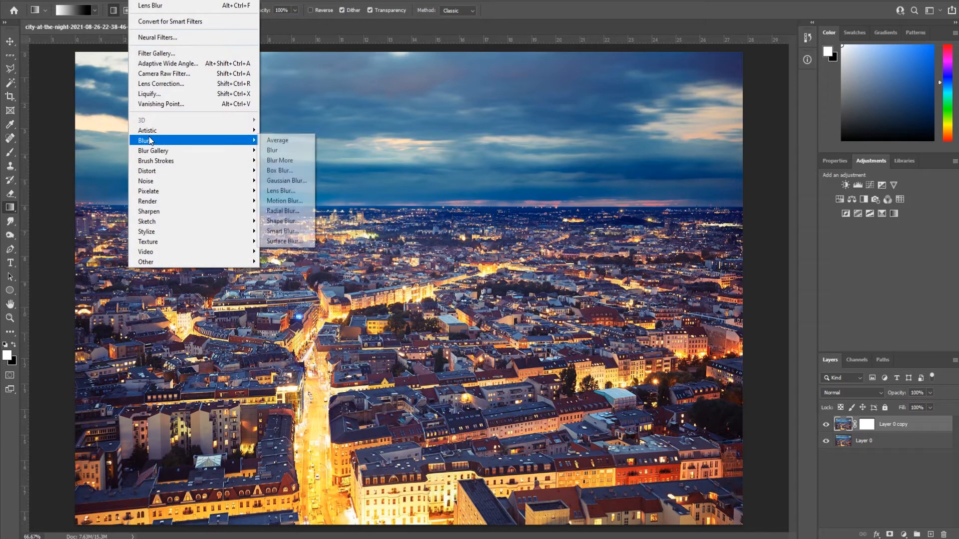
{"action": "mouse_move", "coordinate": [281, 231]}
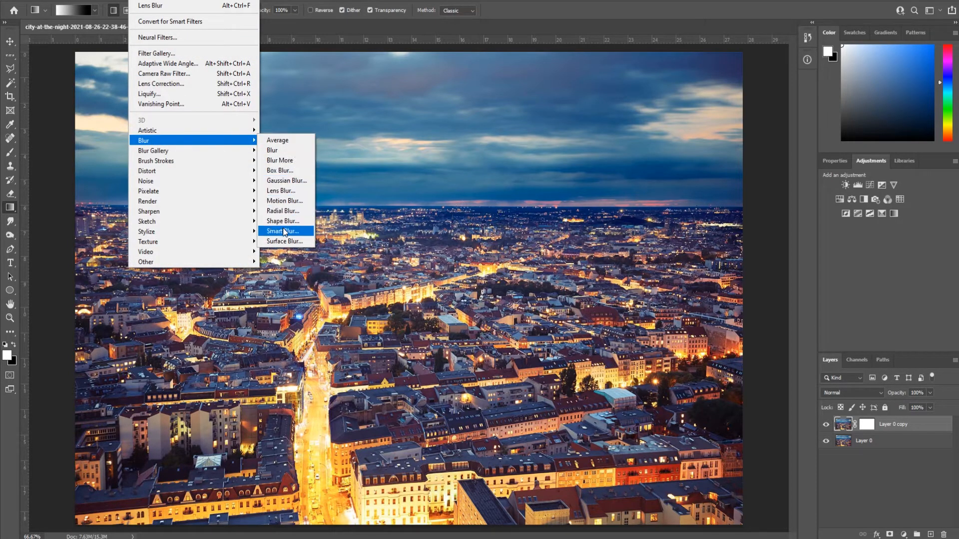
{"action": "mouse_move", "coordinate": [280, 190]}
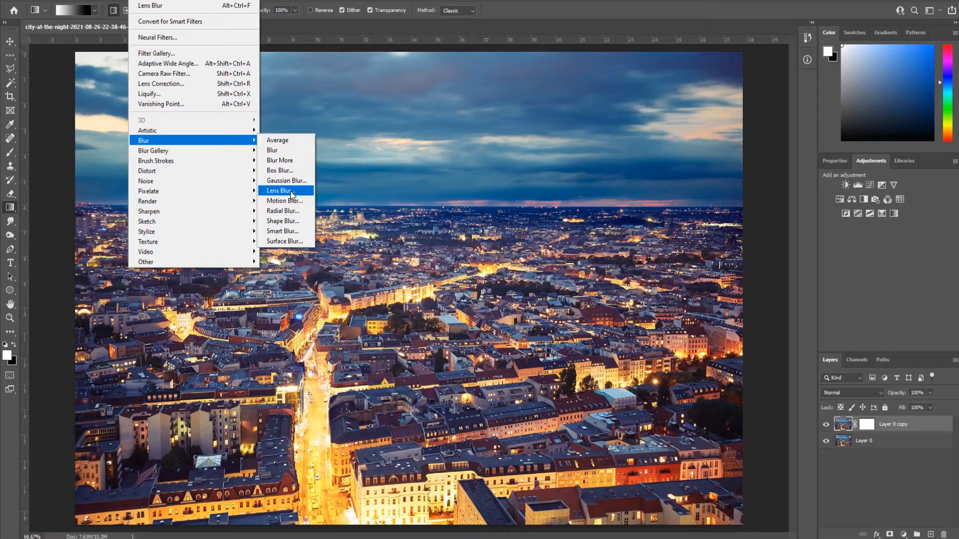
{"action": "left_click", "coordinate": [279, 190]}
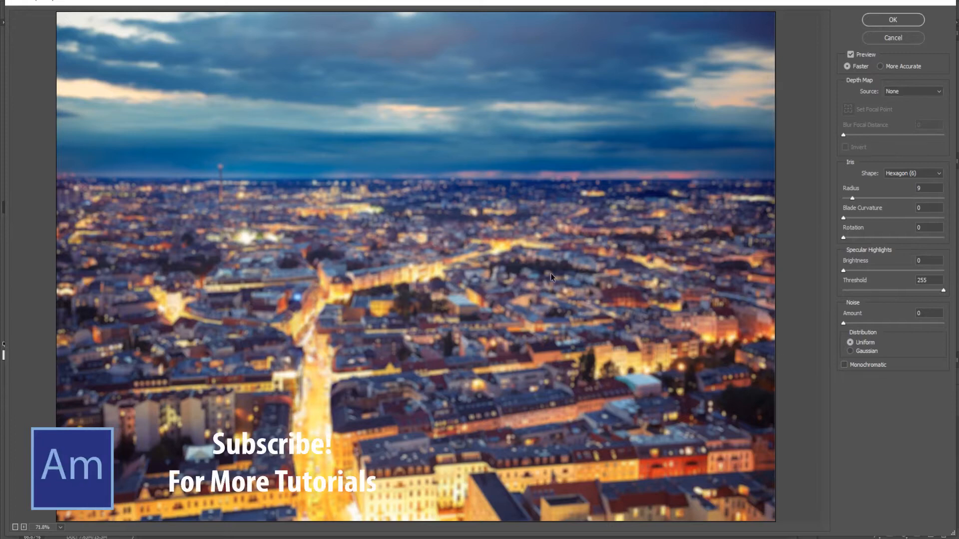
{"action": "mouse_move", "coordinate": [932, 187]}
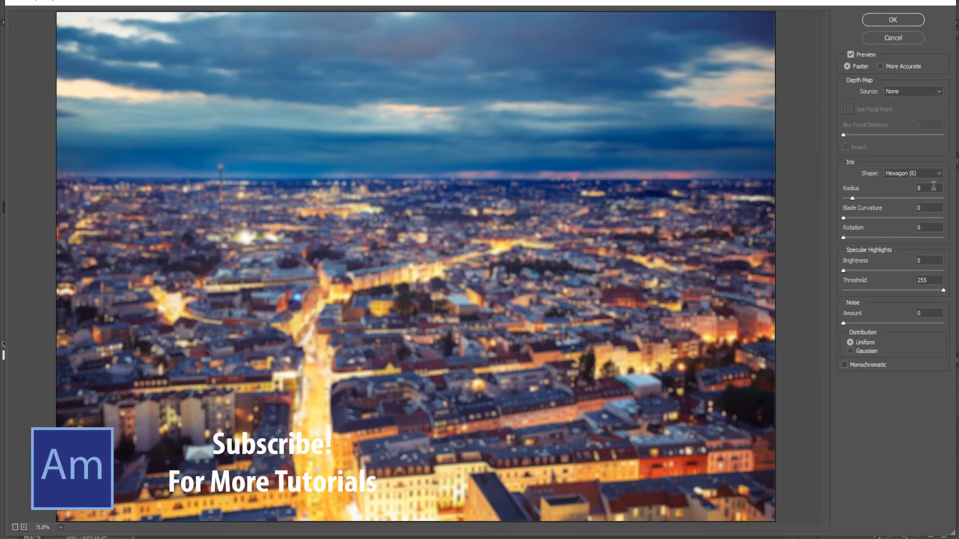
{"action": "mouse_move", "coordinate": [267, 331]}
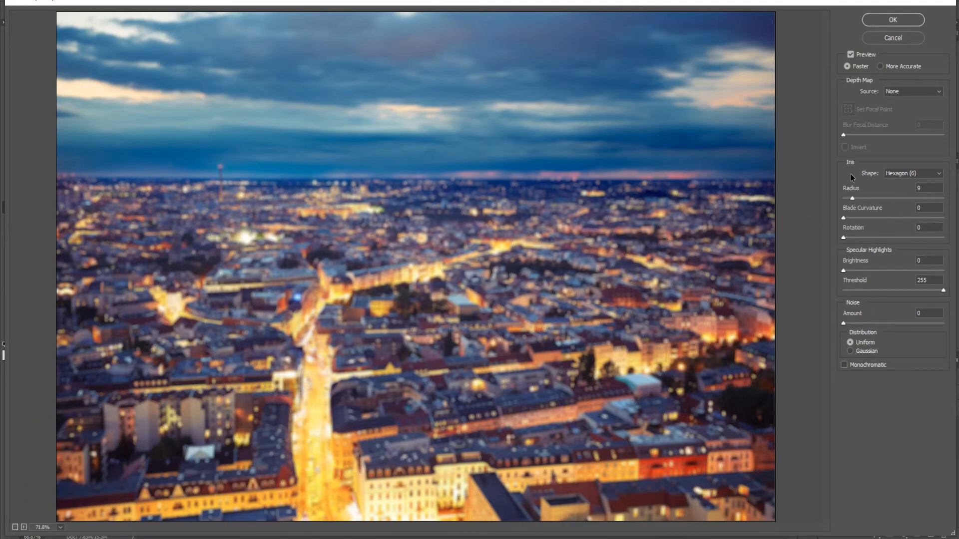
{"action": "left_click", "coordinate": [892, 20]}
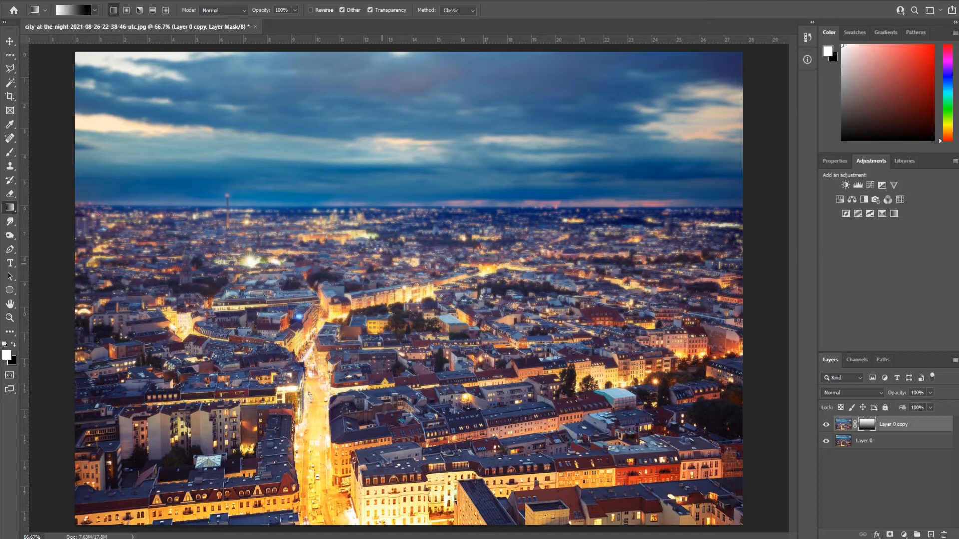
{"action": "mouse_move", "coordinate": [444, 218]}
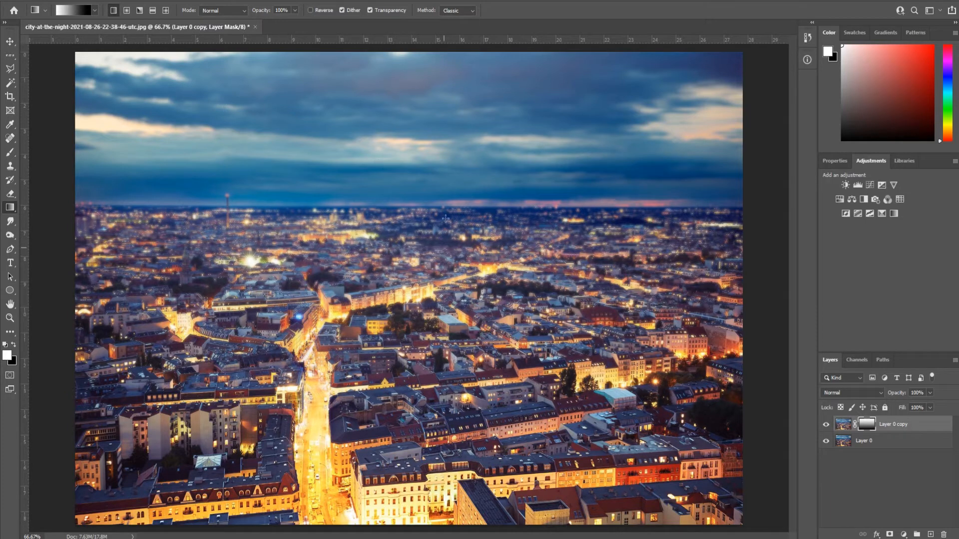
{"action": "mouse_move", "coordinate": [197, 209]}
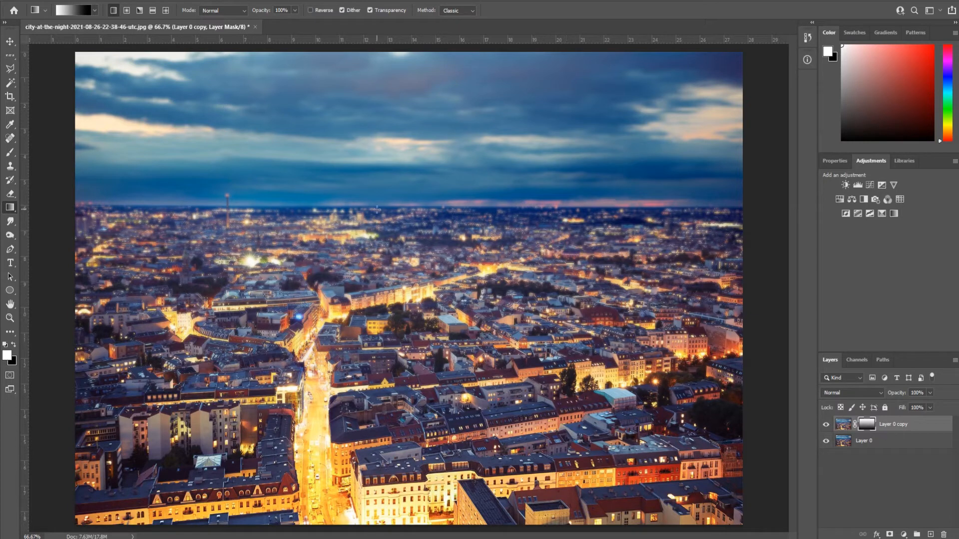
{"action": "mouse_move", "coordinate": [202, 95]}
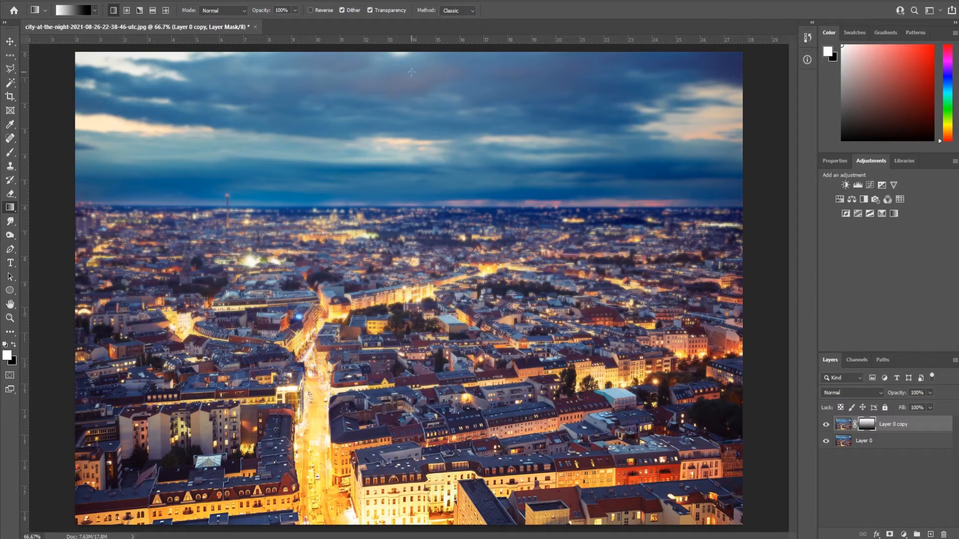
{"action": "mouse_move", "coordinate": [456, 189]}
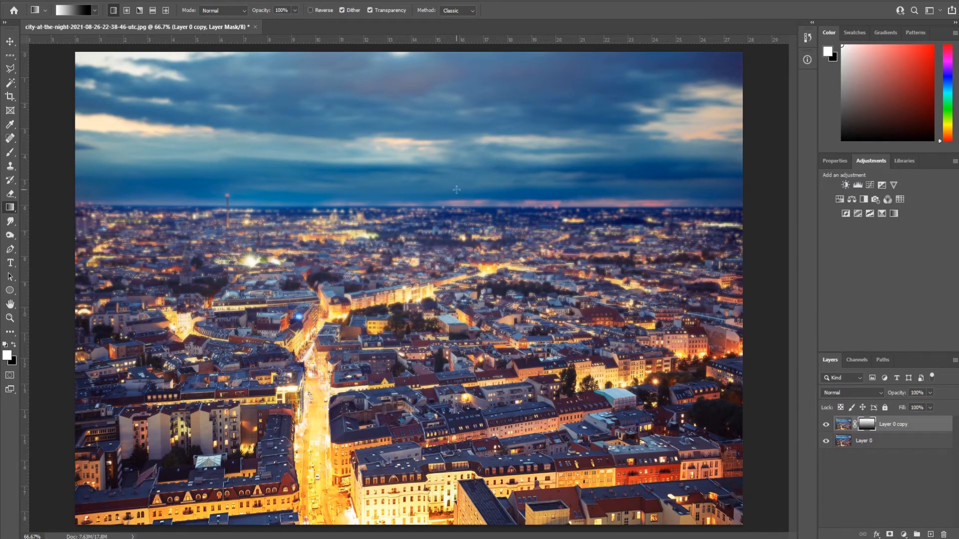
{"action": "mouse_move", "coordinate": [169, 87]}
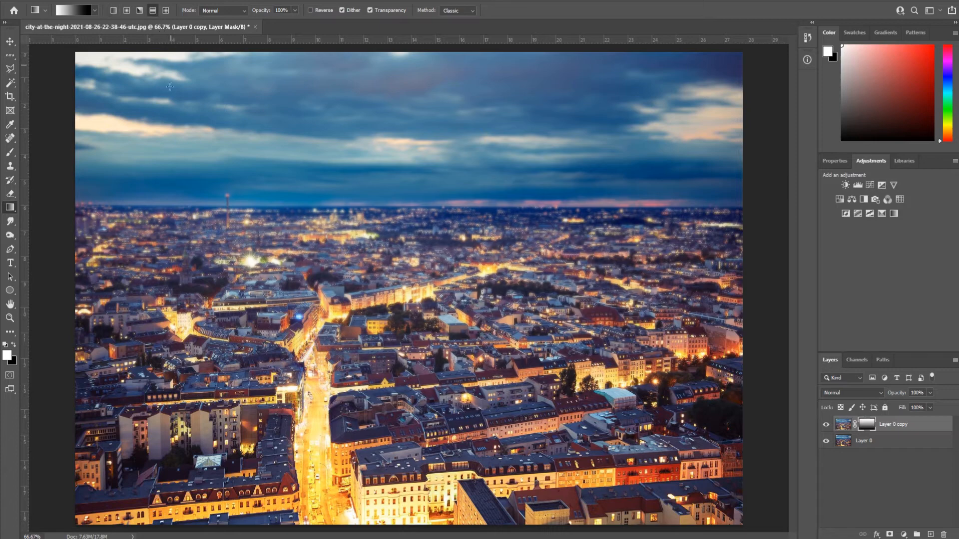
Fill the copy layer's mask with a vertical gradient so a band of city stays sharp.
{"action": "left_click", "coordinate": [152, 10]}
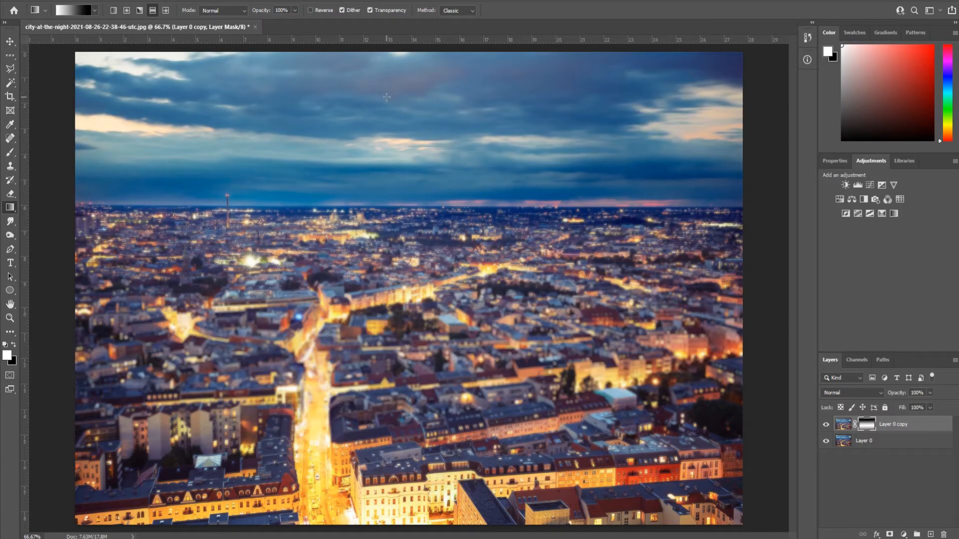
{"action": "mouse_move", "coordinate": [378, 201]}
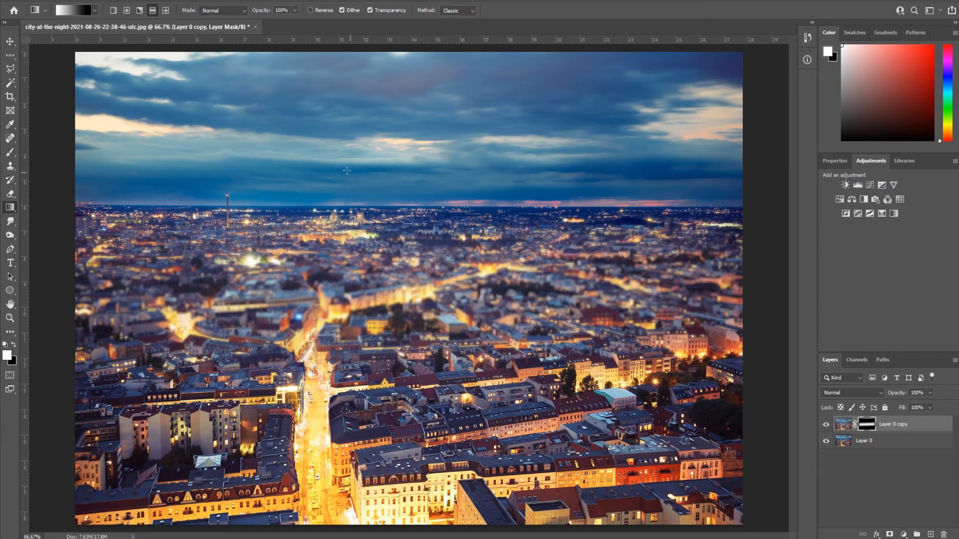
{"action": "mouse_move", "coordinate": [373, 187]}
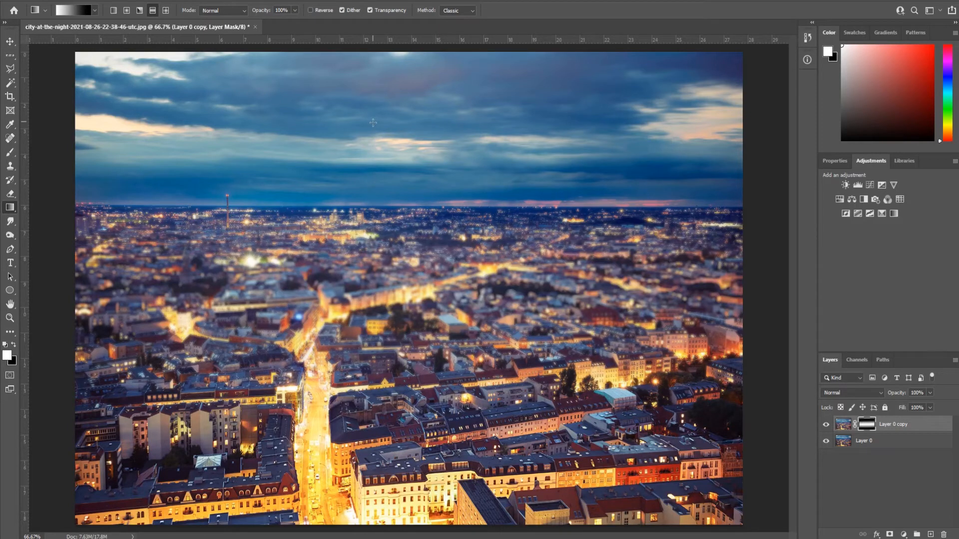
{"action": "mouse_move", "coordinate": [366, 254]}
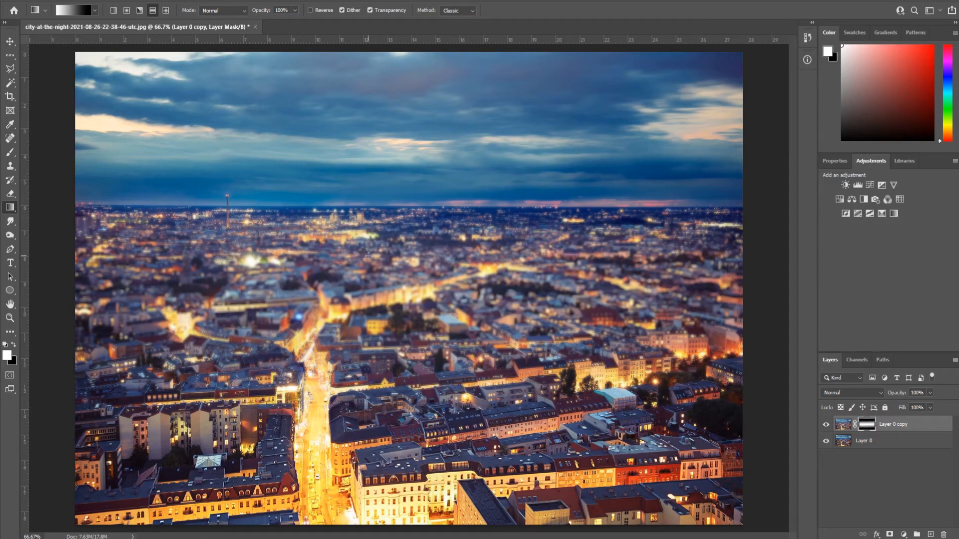
{"action": "mouse_move", "coordinate": [557, 312]}
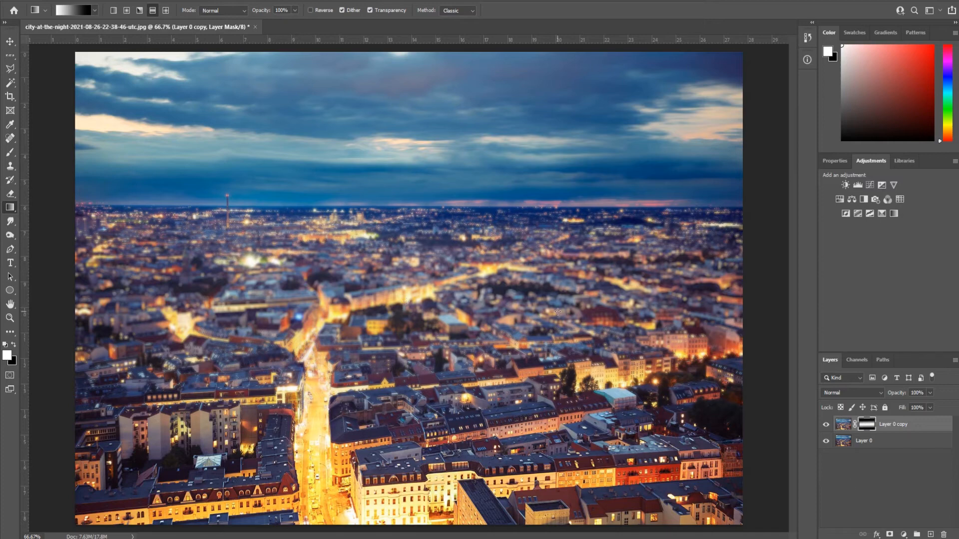
{"action": "mouse_move", "coordinate": [70, 281]}
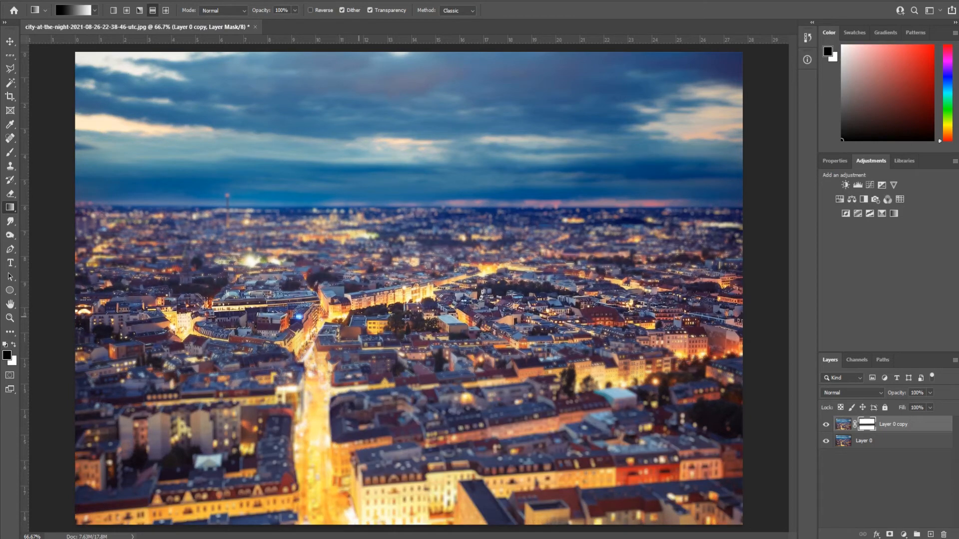
{"action": "mouse_move", "coordinate": [149, 360]}
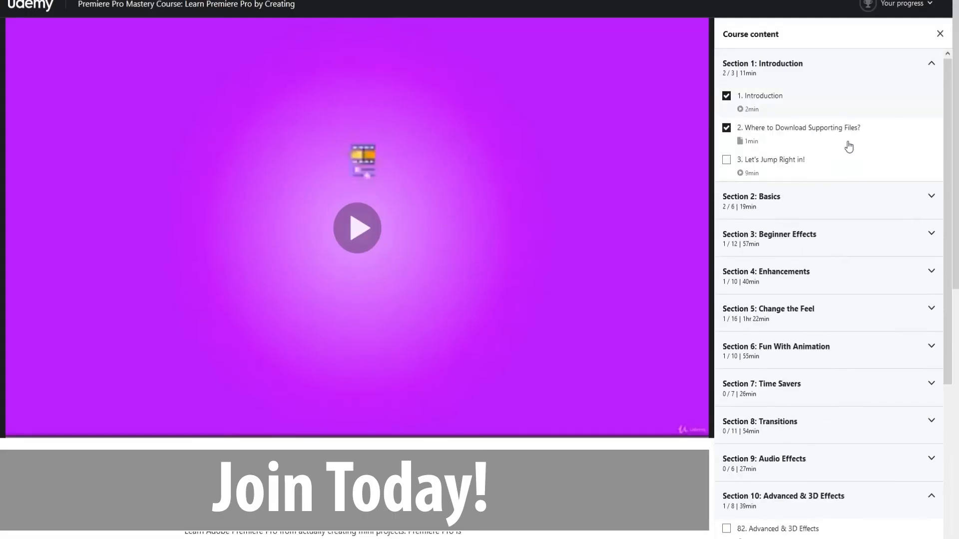
Scroll the Udemy course content down to Section 10: Advanced & 3D Effects.
{"action": "scroll", "scroll_direction": "down", "scroll_amount": 3}
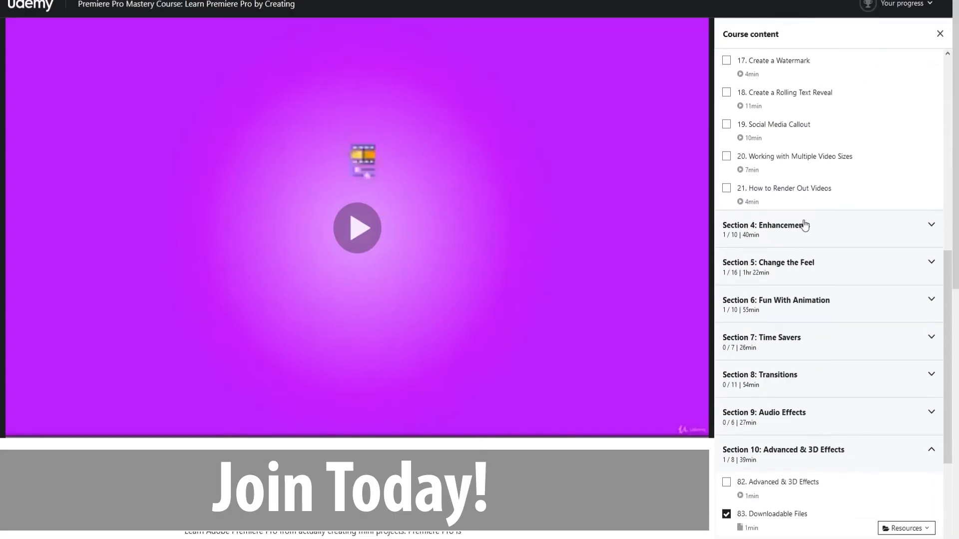
{"action": "scroll", "scroll_direction": "down", "scroll_amount": 3}
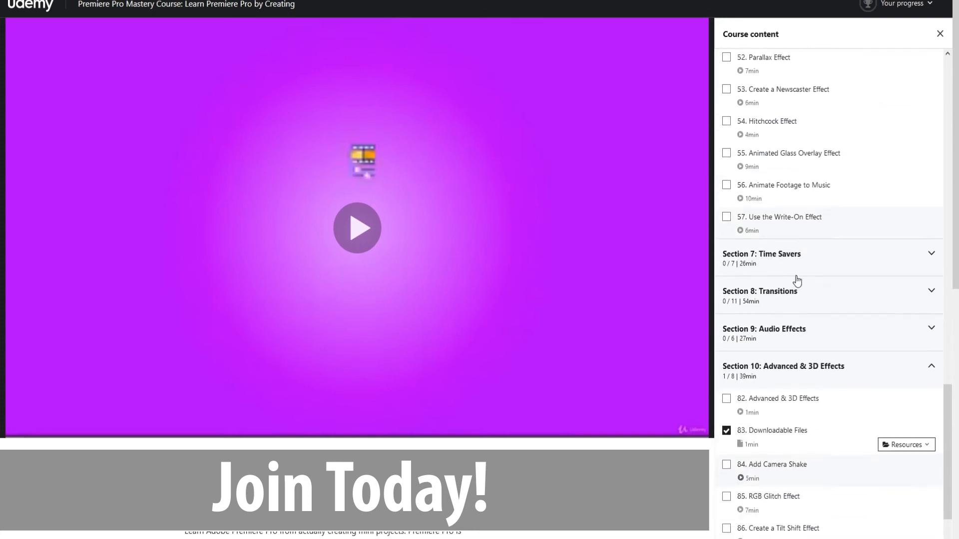